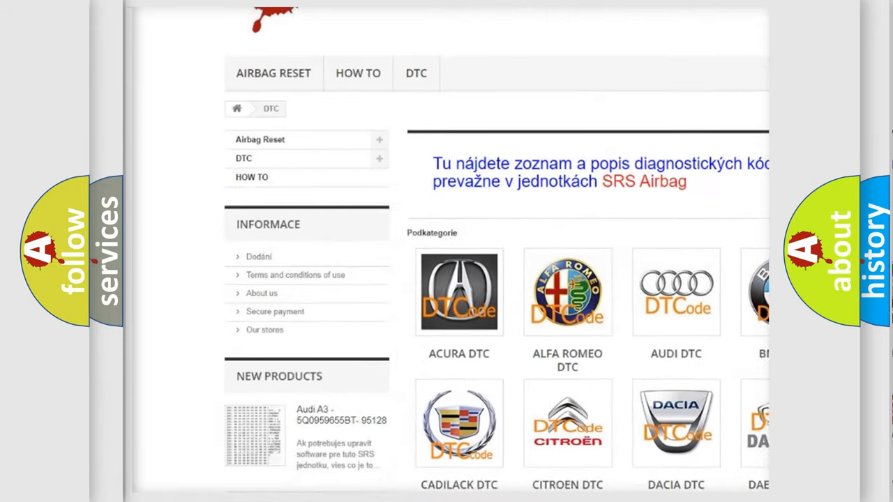
scroll("down", 3)
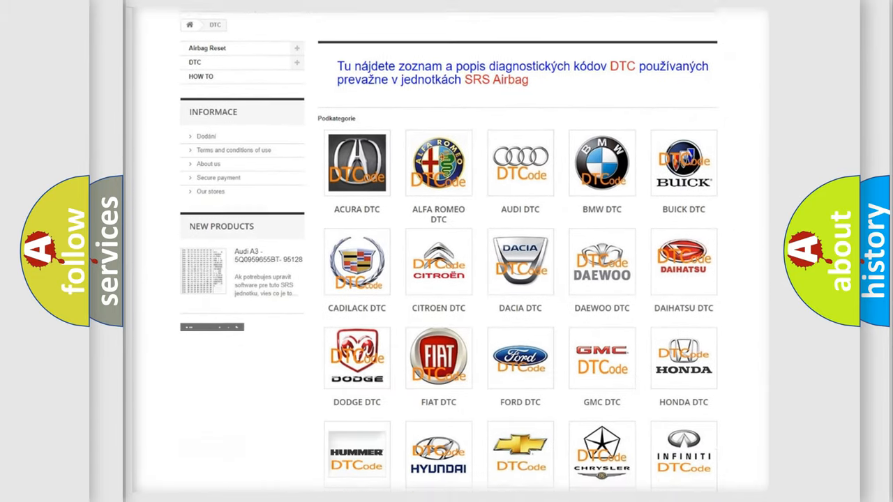
scroll("down", 3)
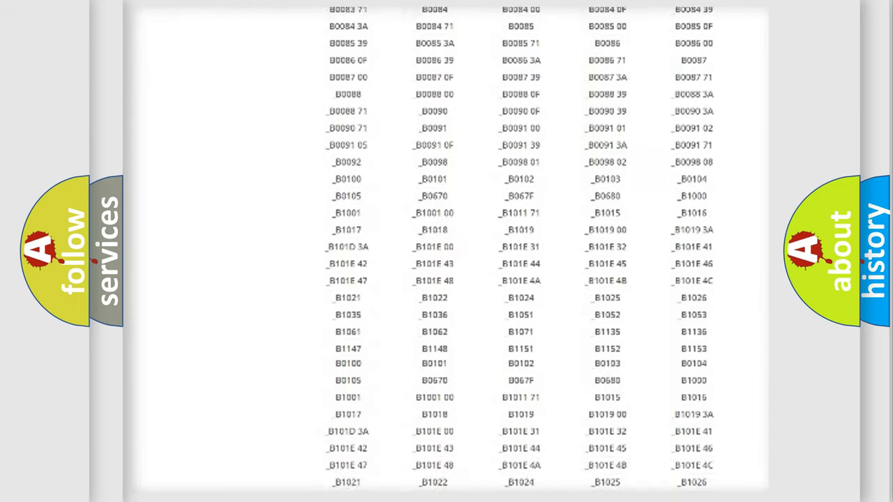
scroll("up", 3)
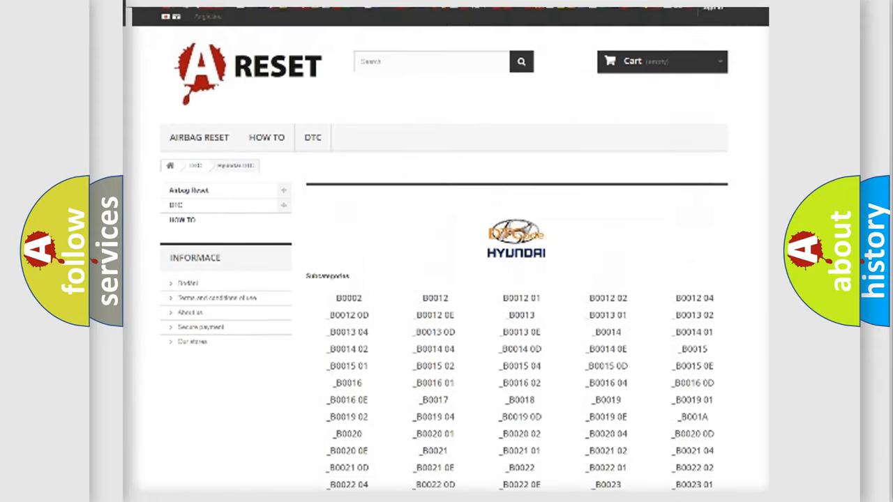